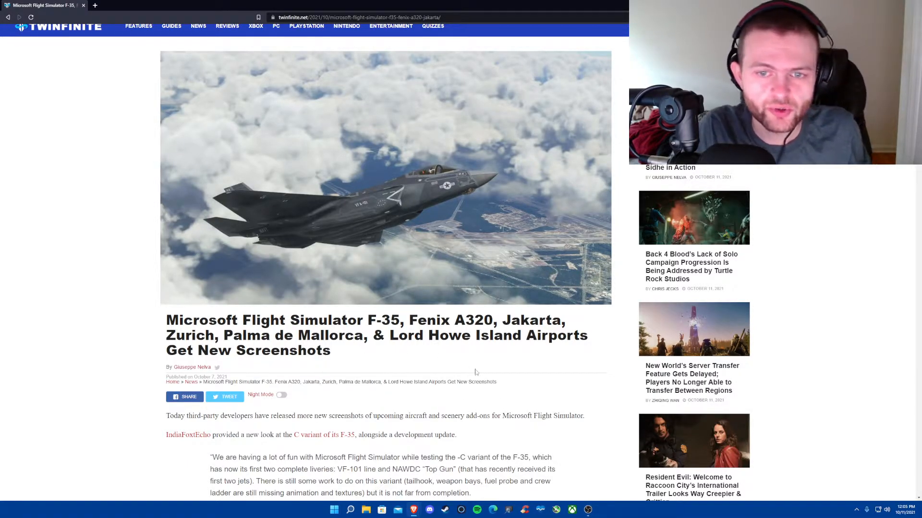
Read down the developer quote, marking the Marketplace versions sentence while reading it.
scroll("down", 3)
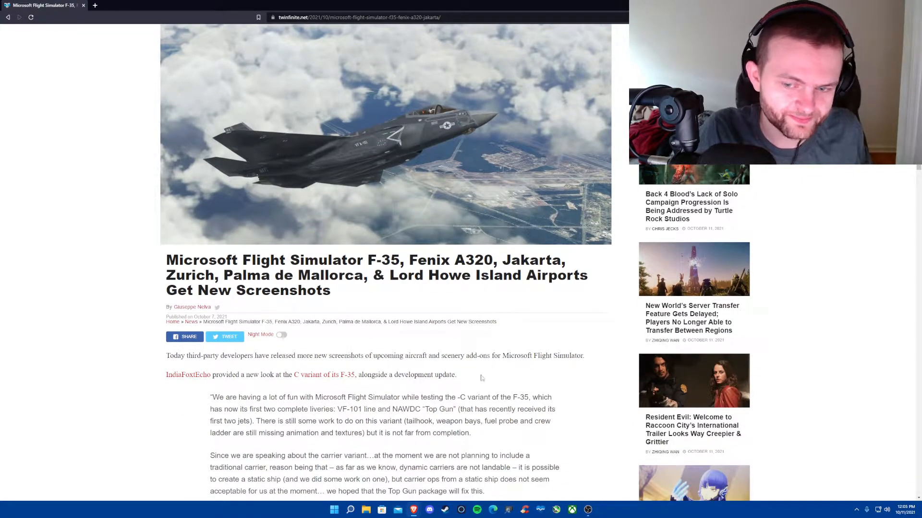
scroll("down", 3)
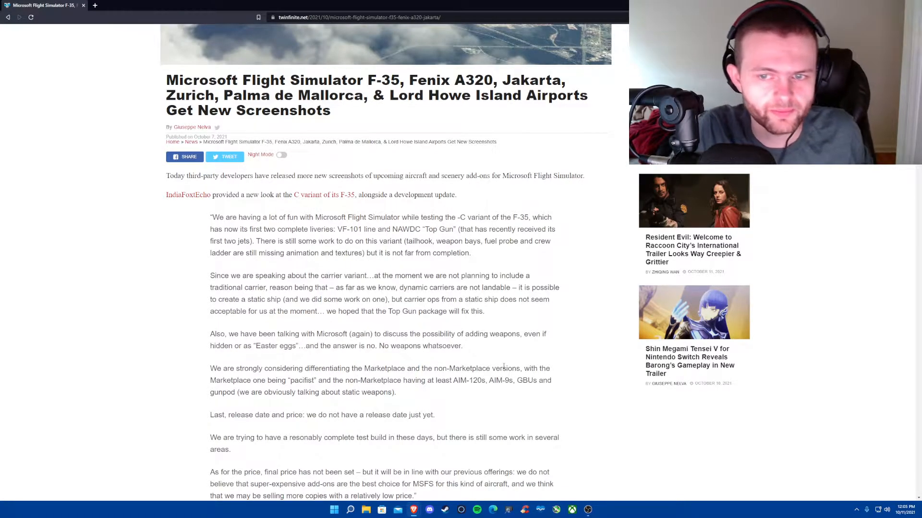
scroll("down", 3)
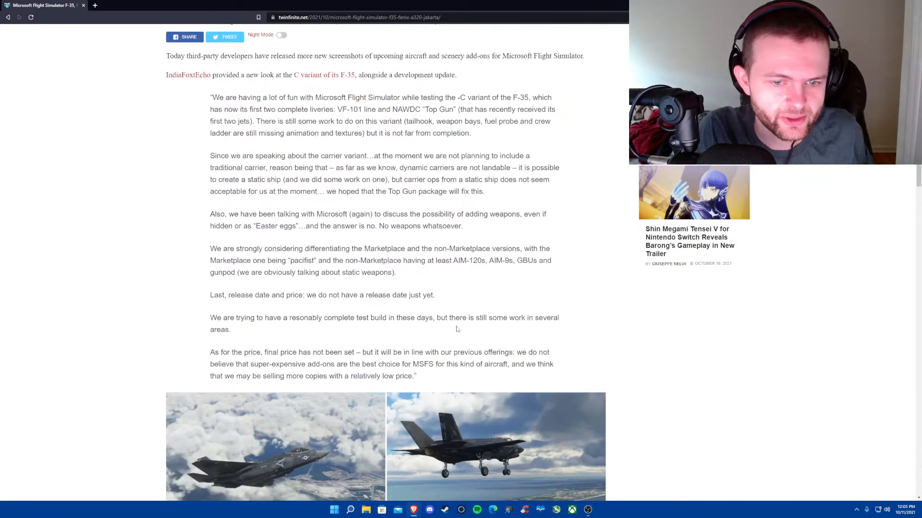
scroll("down", 3)
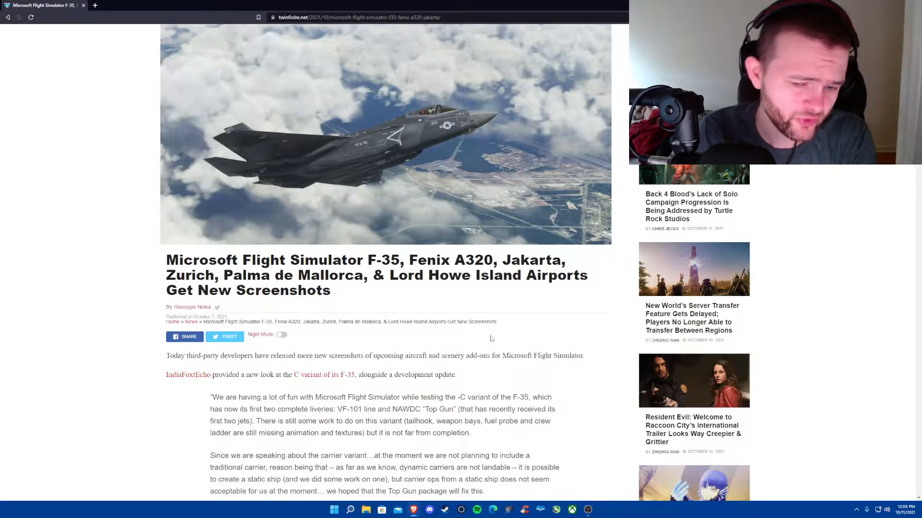
mouse_move(502, 340)
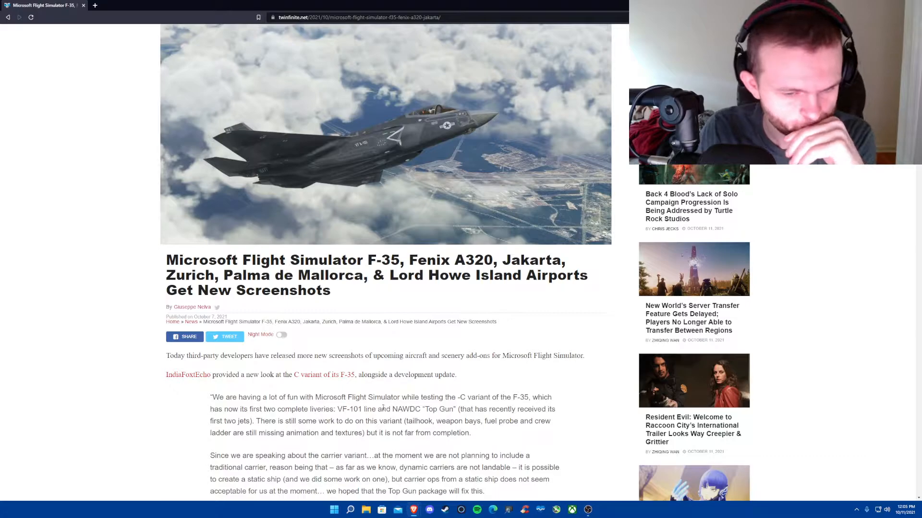
scroll("down", 3)
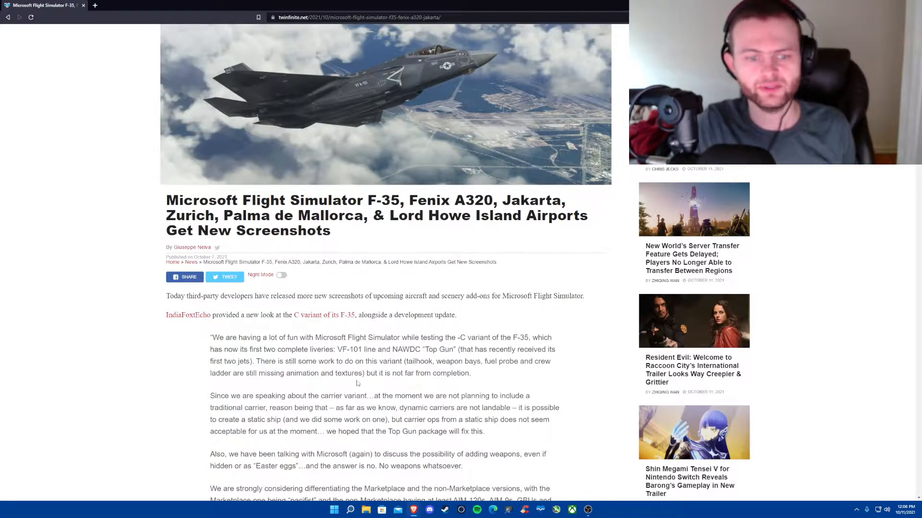
mouse_move(371, 381)
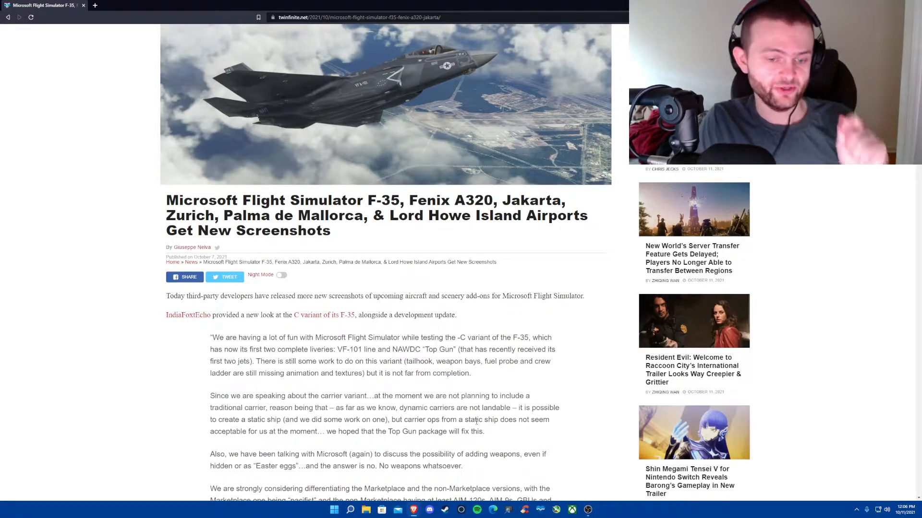
scroll("down", 3)
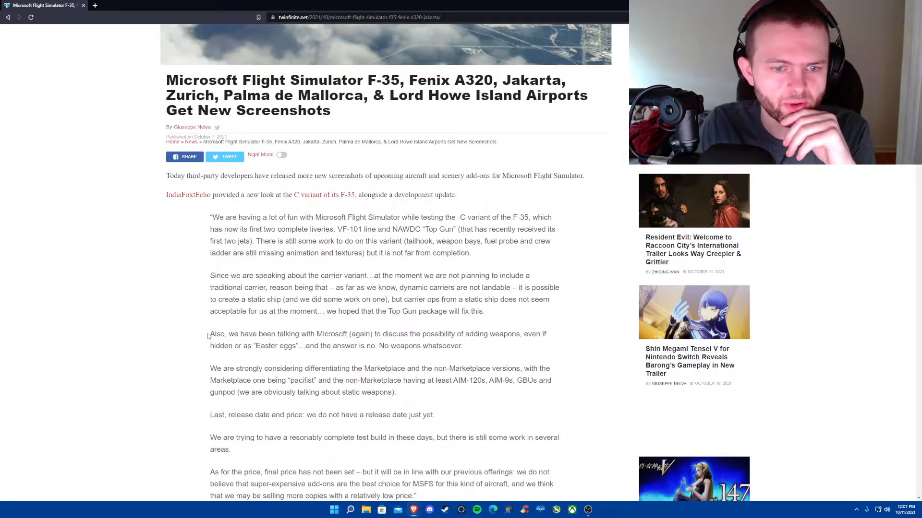
left_click_drag(210, 334, 463, 346)
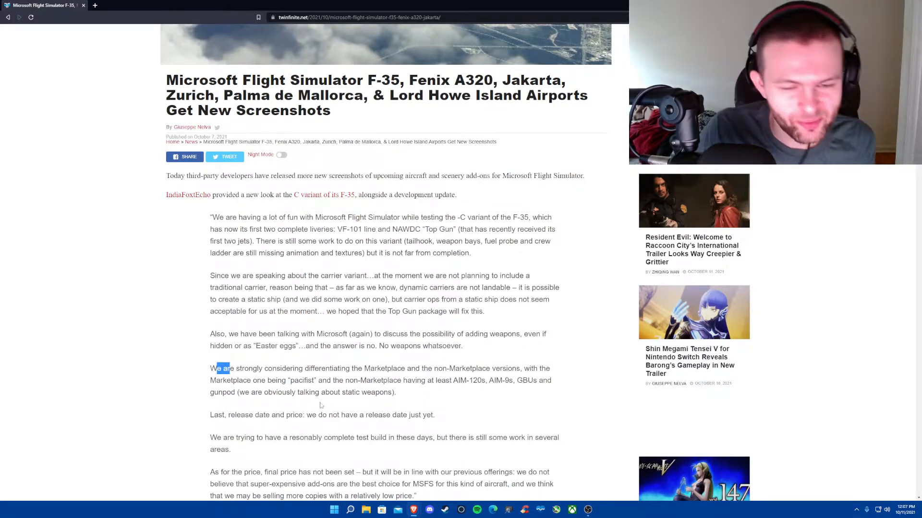
mouse_move(290, 448)
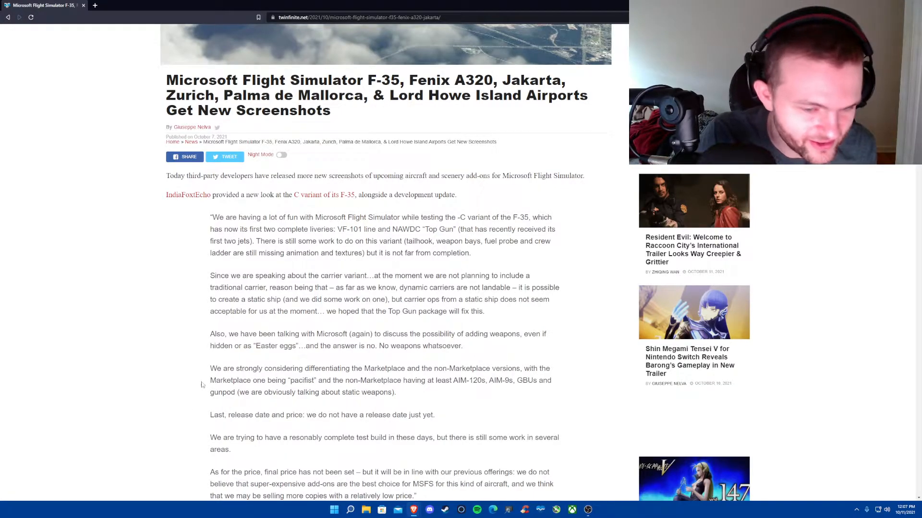
left_click_drag(210, 369, 263, 369)
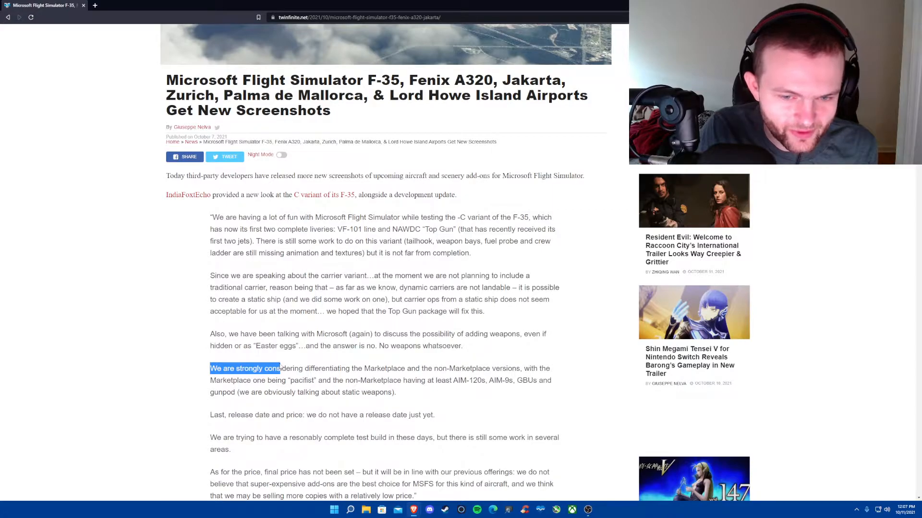
left_click_drag(276, 369, 427, 368)
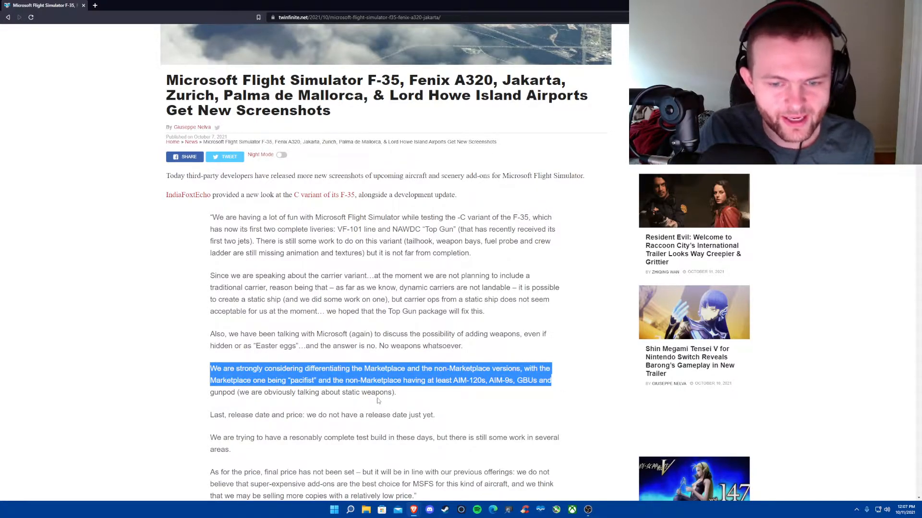
mouse_move(420, 400)
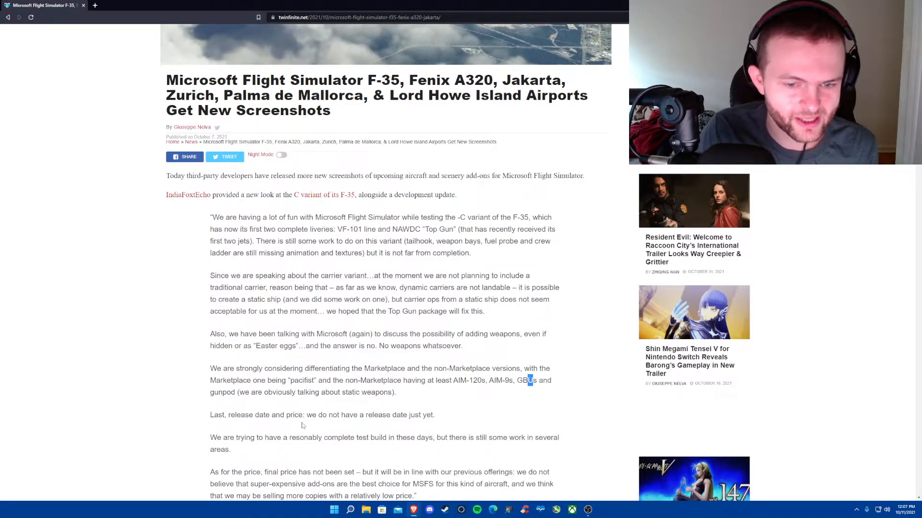
mouse_move(333, 431)
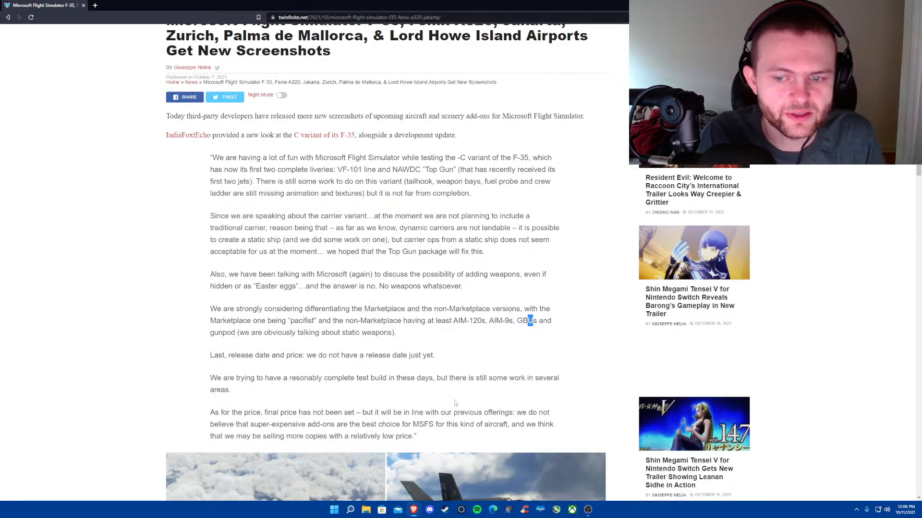
Mark the price paragraph while reading, then show the first F-35 screenshot in the gallery.
scroll("down", 3)
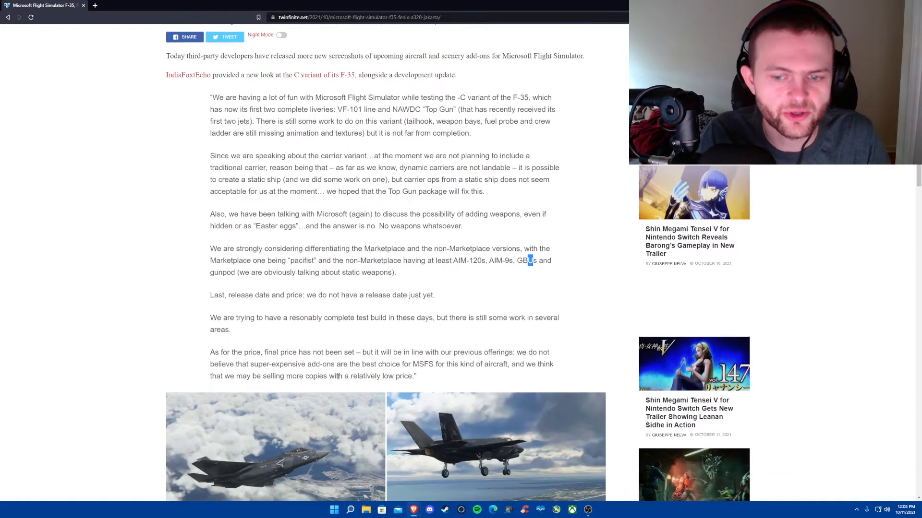
scroll("down", 3)
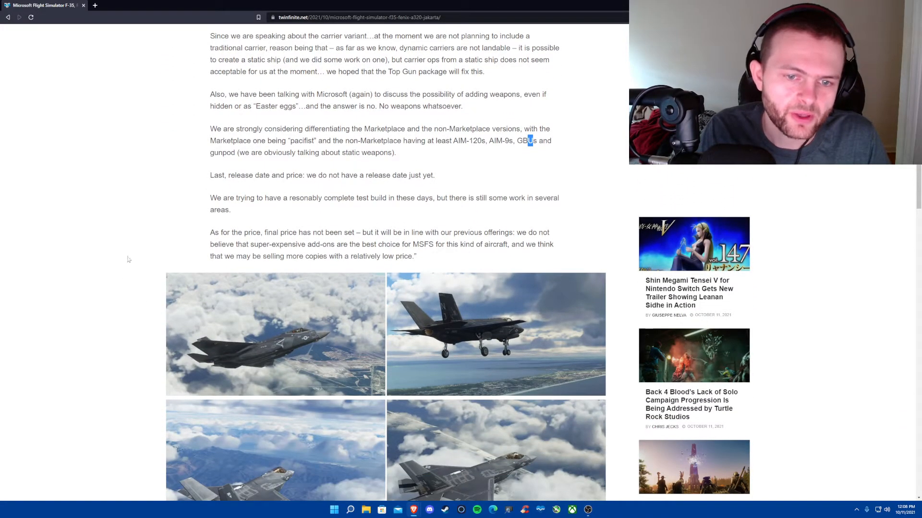
left_click_drag(210, 233, 412, 244)
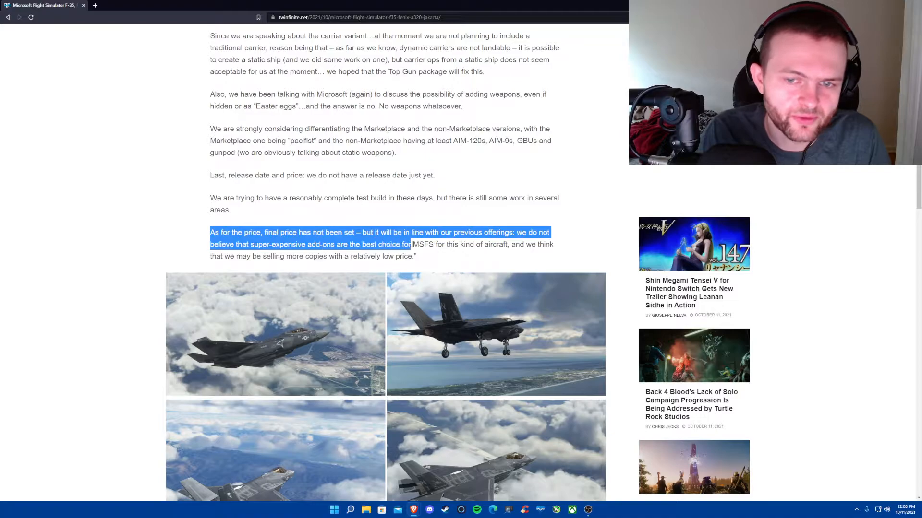
left_click_drag(411, 245, 416, 257)
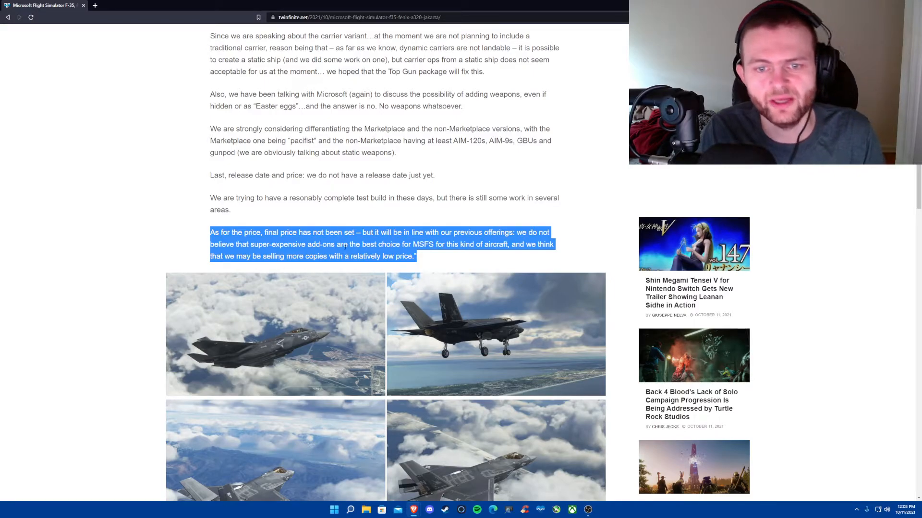
mouse_move(460, 268)
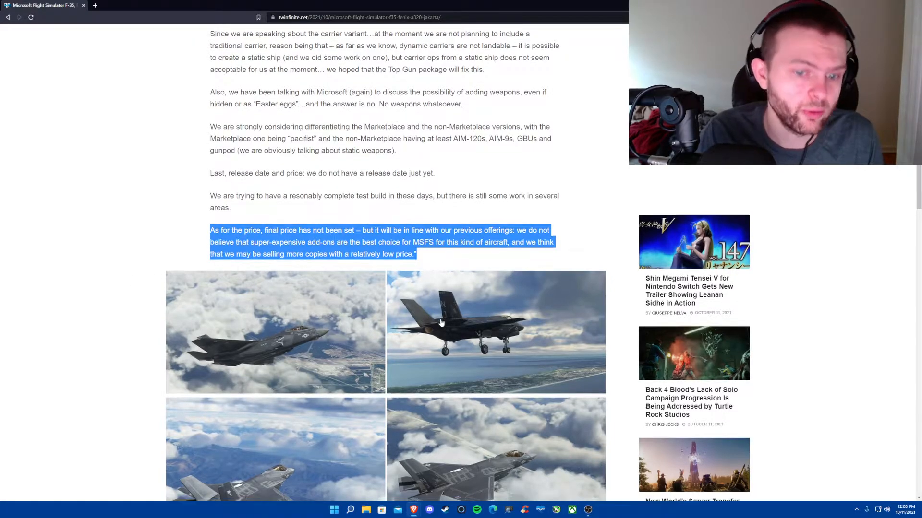
left_click(495, 332)
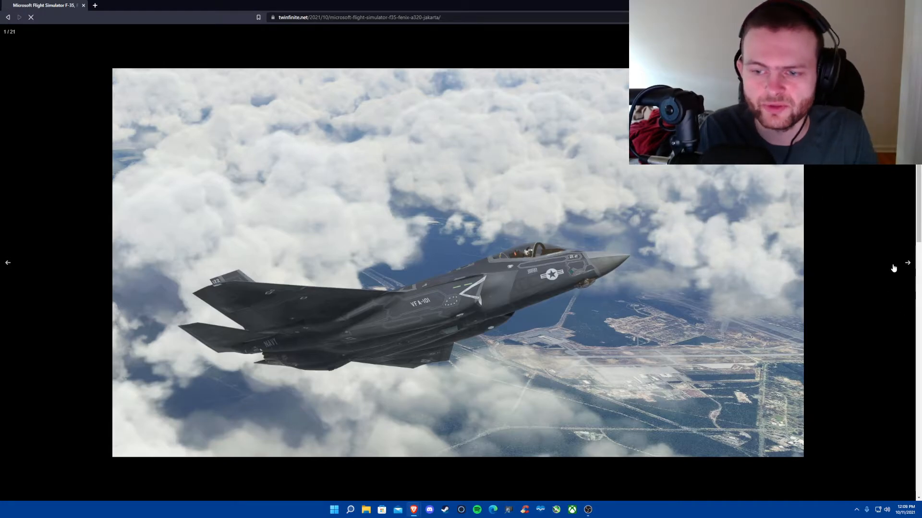
Advance through the next two F-35 screenshots and close the gallery back to the article.
left_click(907, 263)
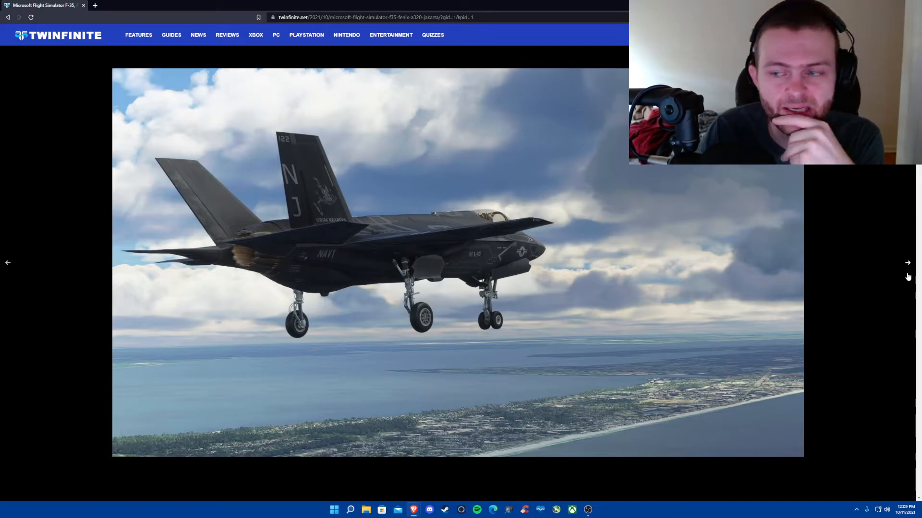
left_click(907, 263)
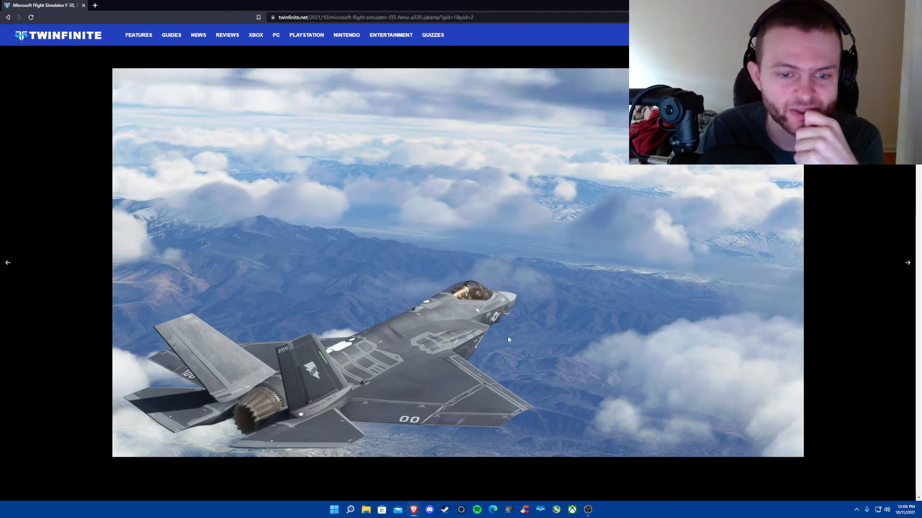
mouse_move(544, 384)
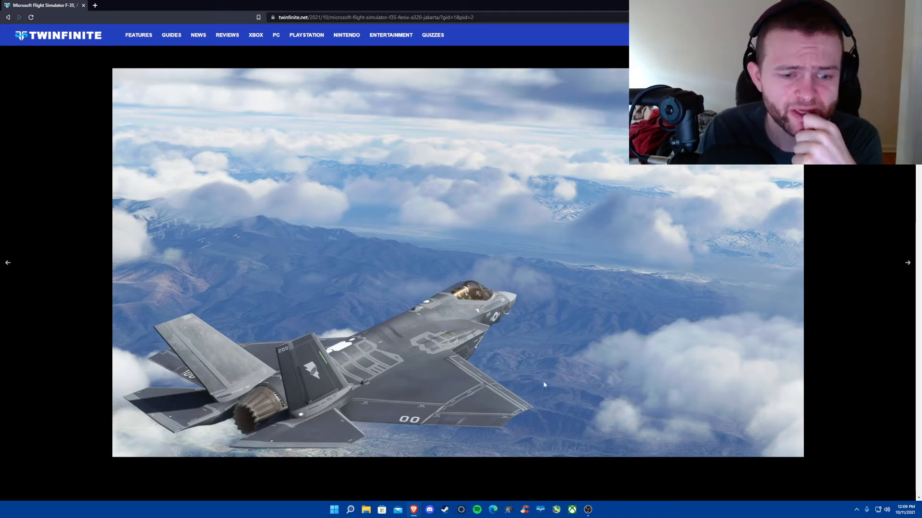
mouse_move(707, 297)
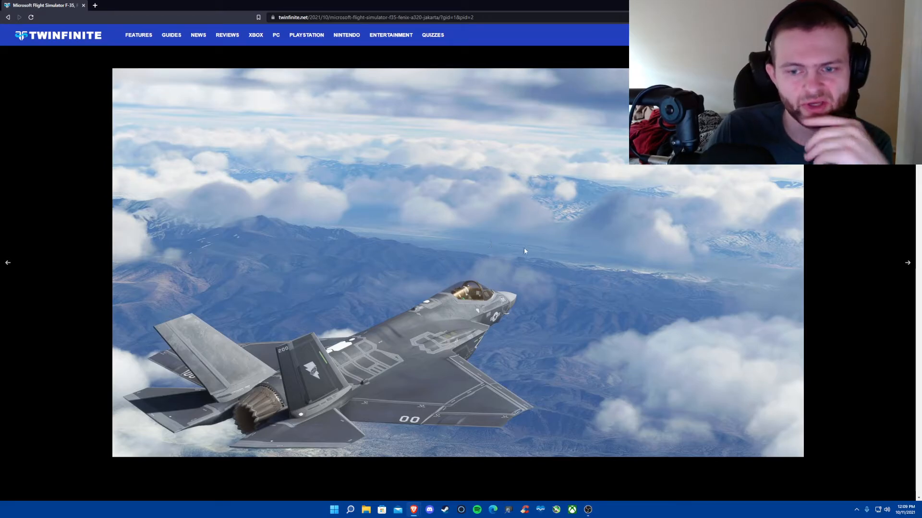
mouse_move(535, 253)
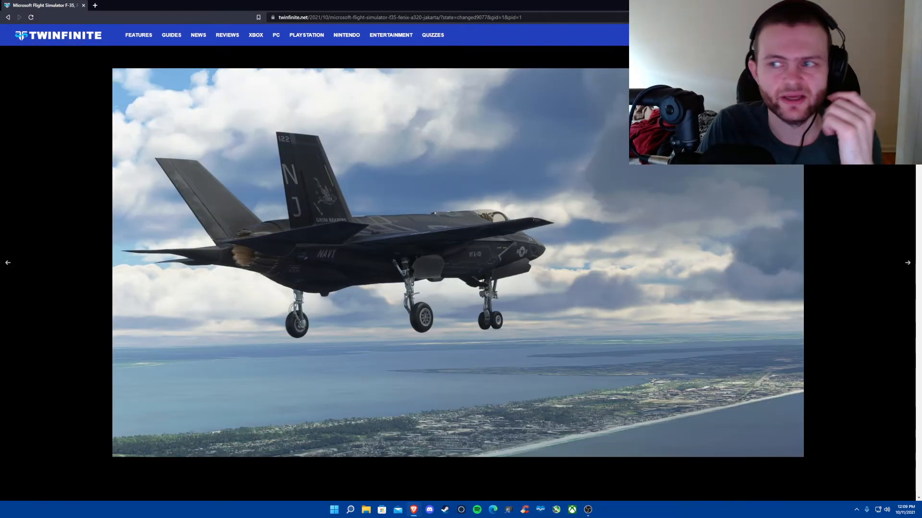
left_click(9, 263)
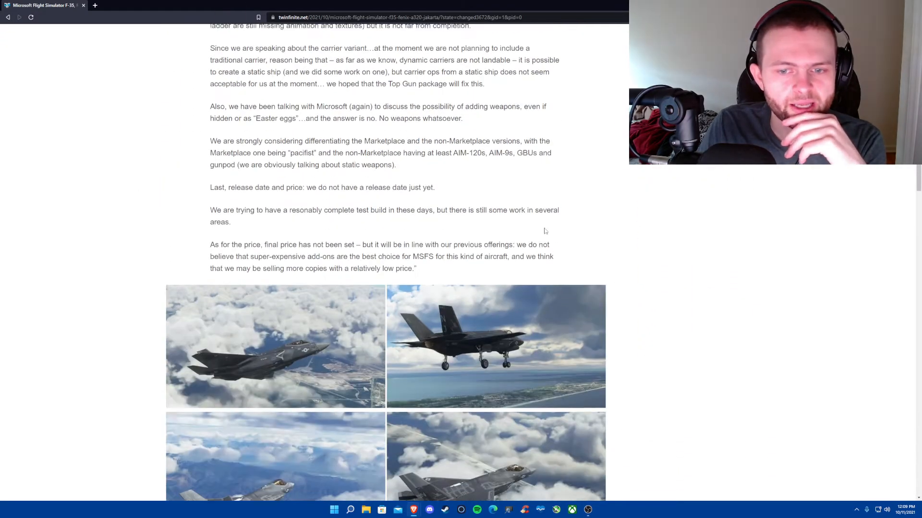
Scroll past the A320 and airport screenshots to the add-on review links and Comments button.
scroll("down", 3)
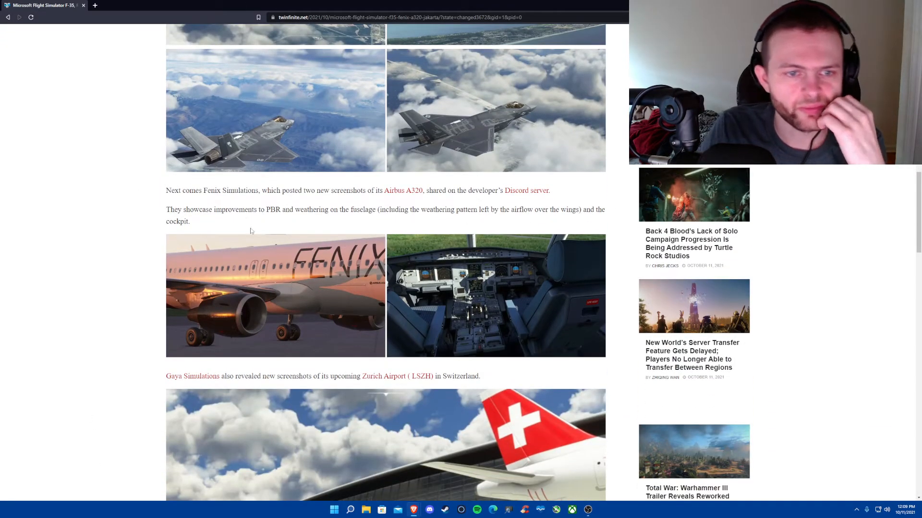
scroll("down", 3)
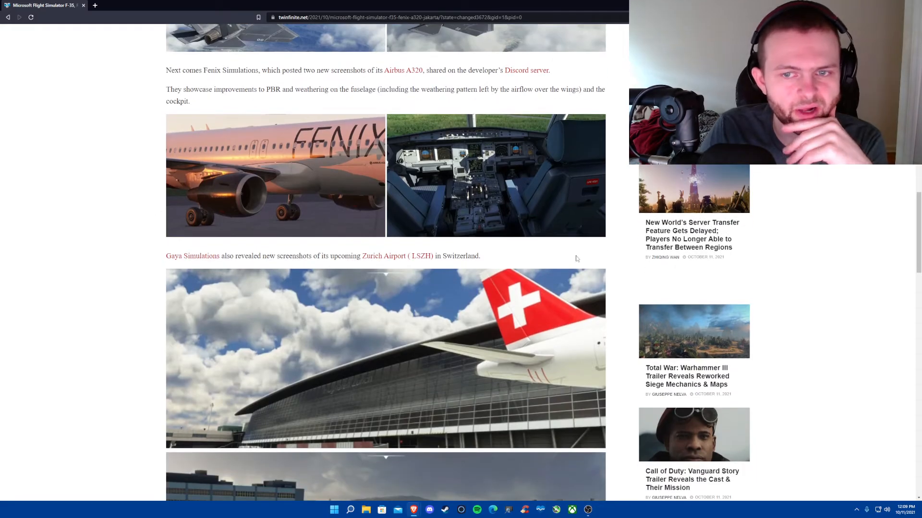
scroll("down", 3)
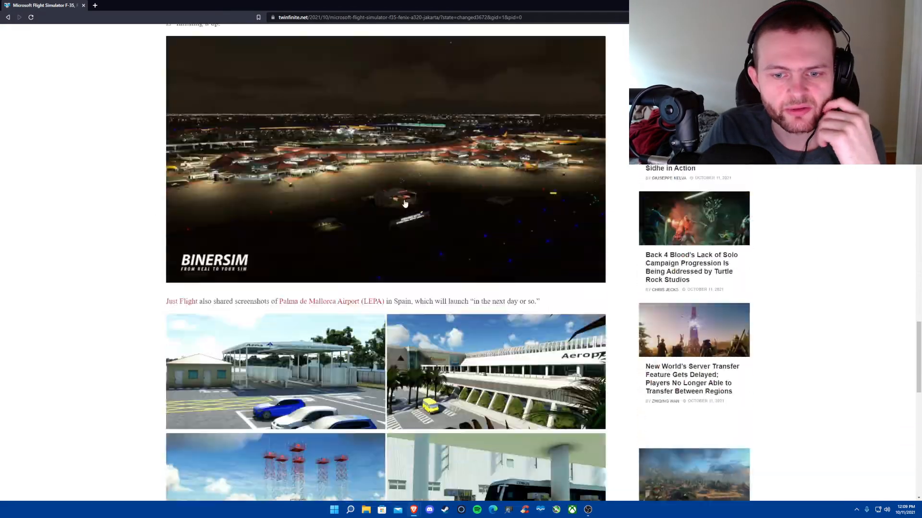
scroll("down", 3)
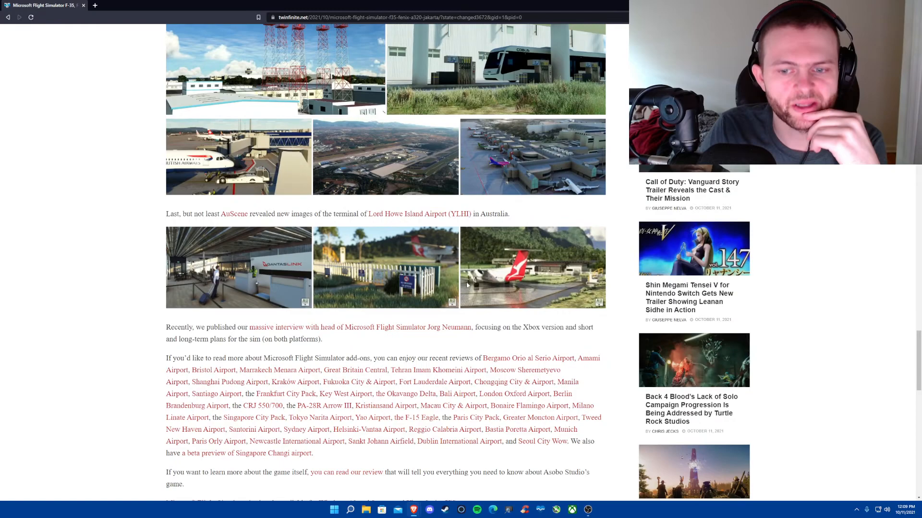
scroll("down", 3)
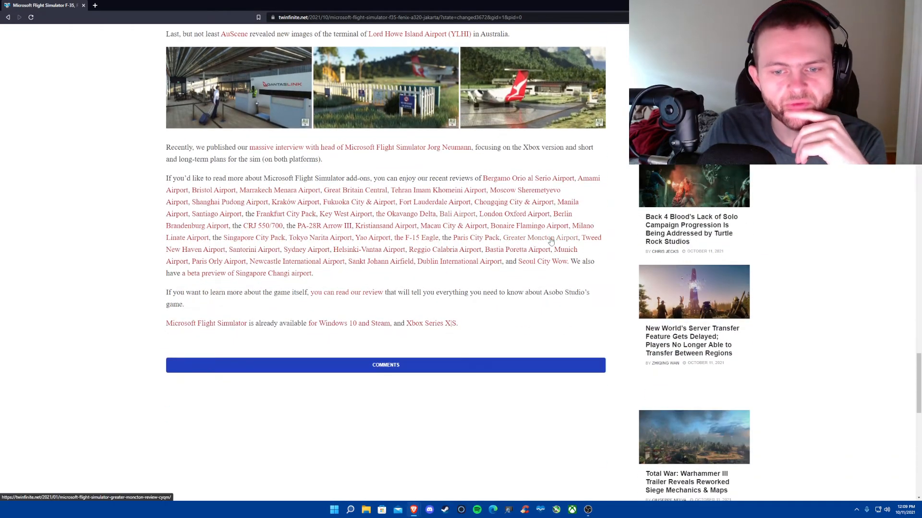
mouse_move(305, 344)
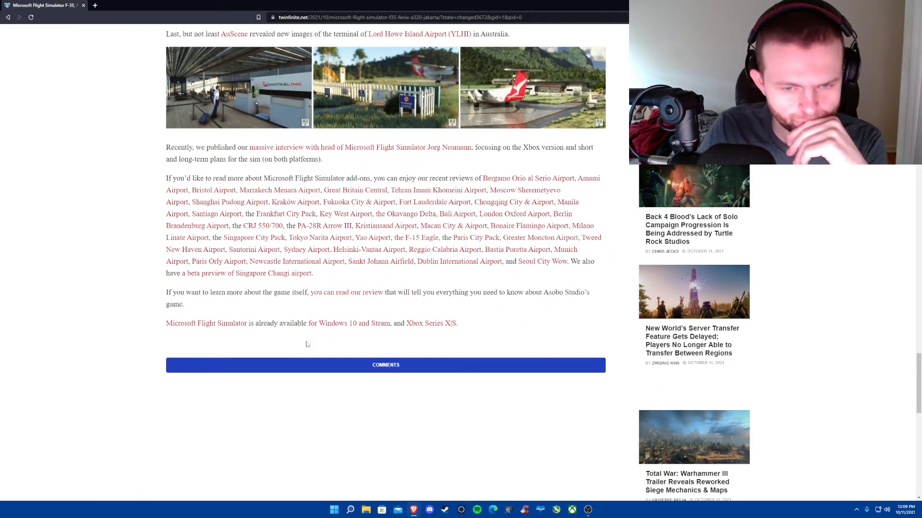
mouse_move(358, 462)
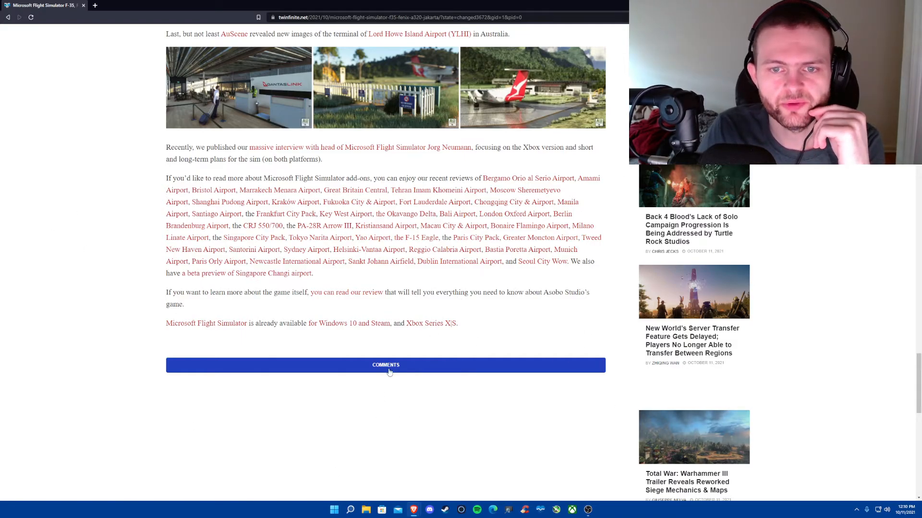
Scroll back up to the F-35 price paragraph and its four-screenshot grid.
scroll("down", 3)
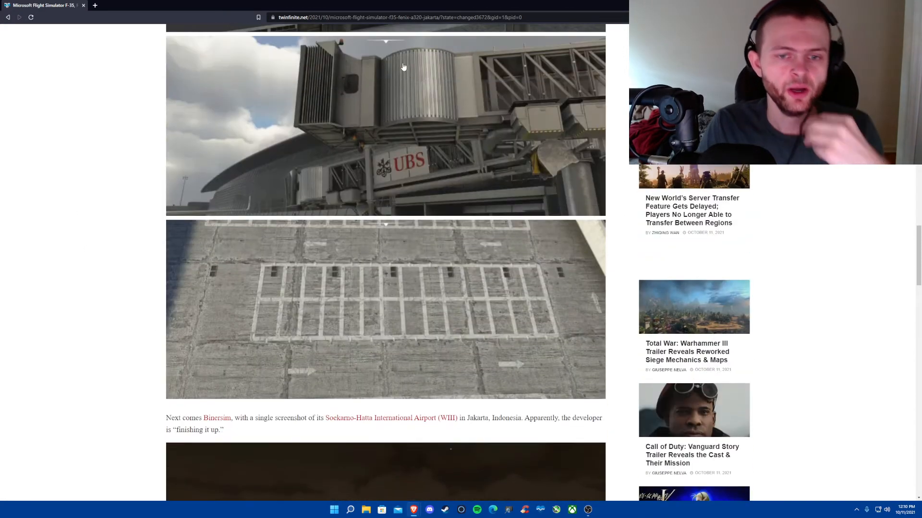
mouse_move(495, 294)
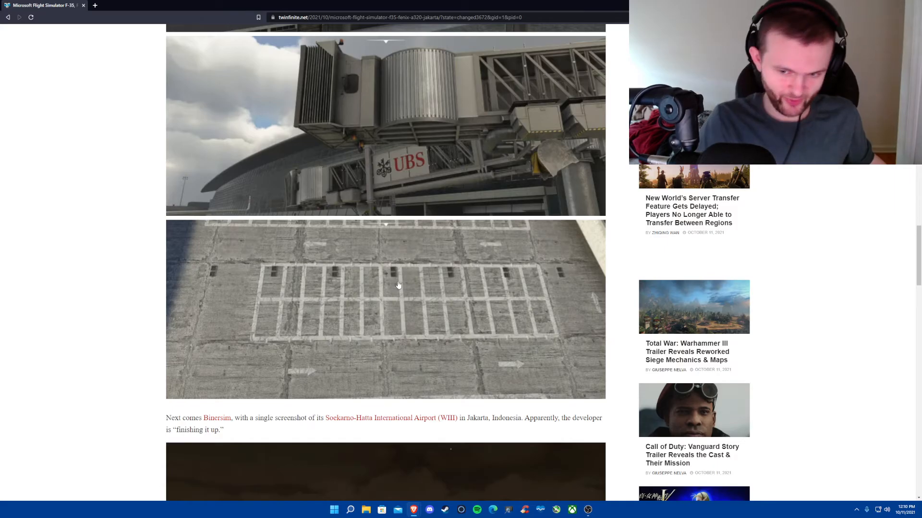
scroll("down", 3)
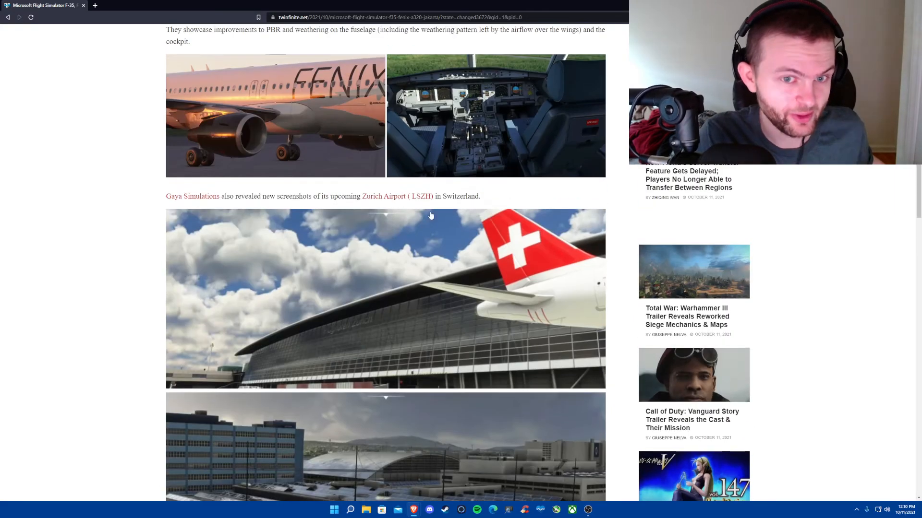
scroll("up", 3)
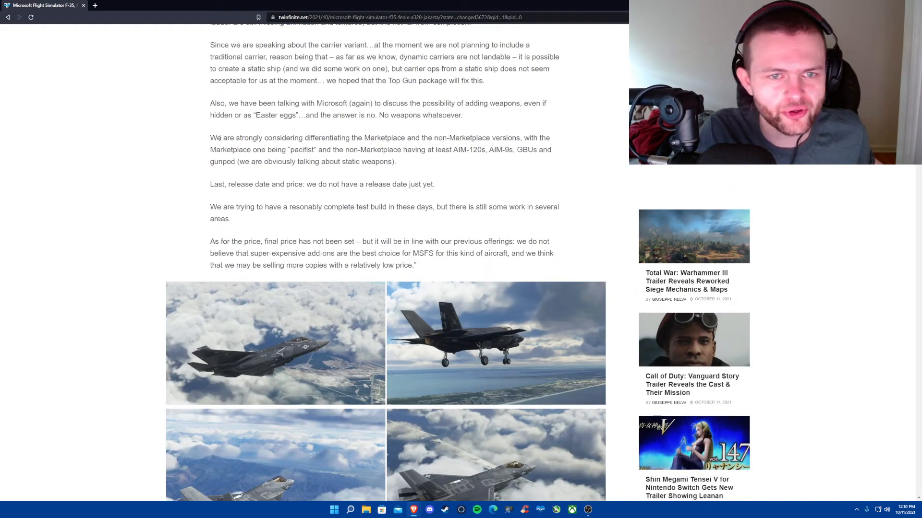
scroll("down", 3)
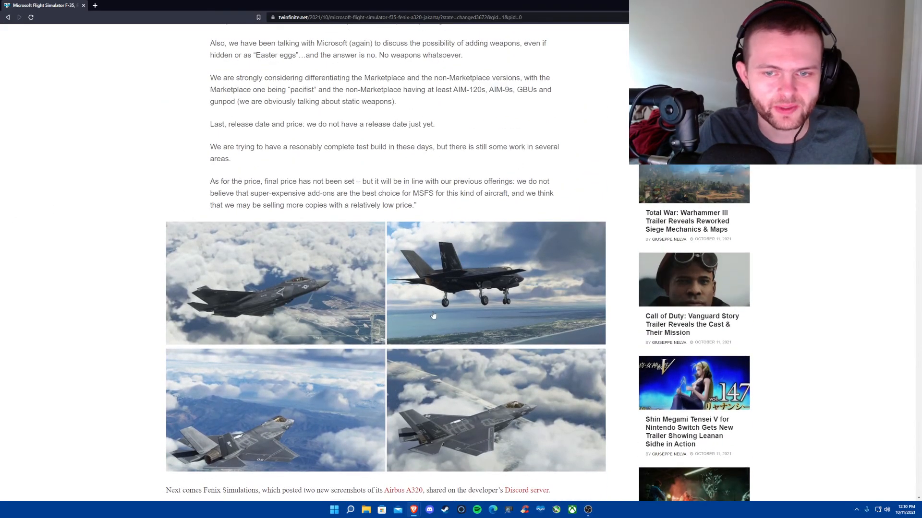
mouse_move(492, 399)
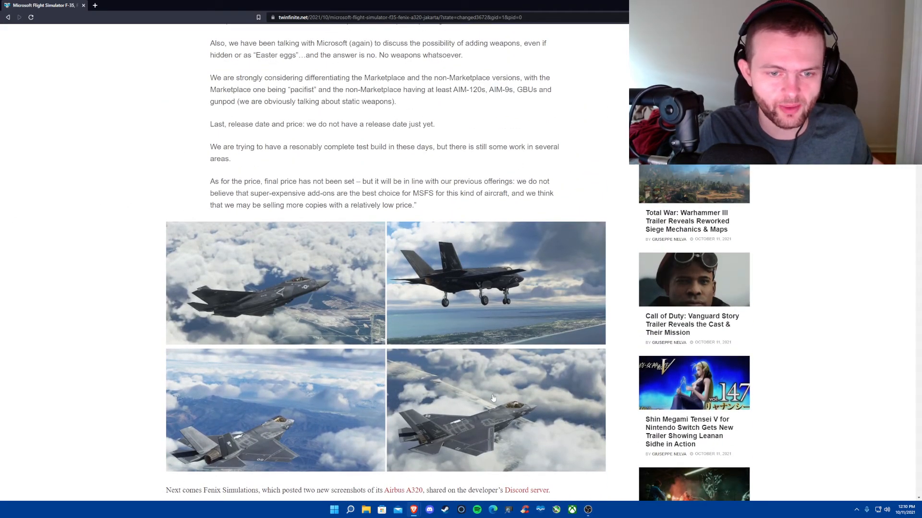